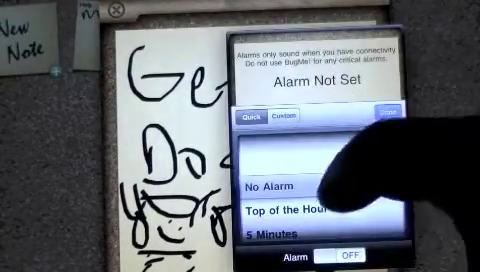
- Scroll the Quick alarm list to reach the desired alarm time for the note
scroll("down", 3)
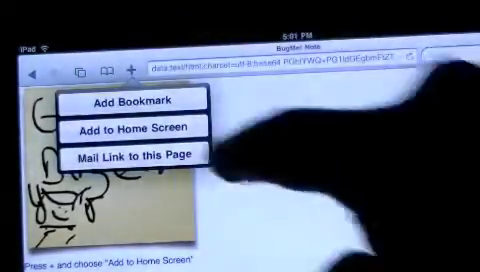
- Choose Add to Home Screen so Safari offers to save the note page as 'BugMe! Note'
left_click(132, 124)
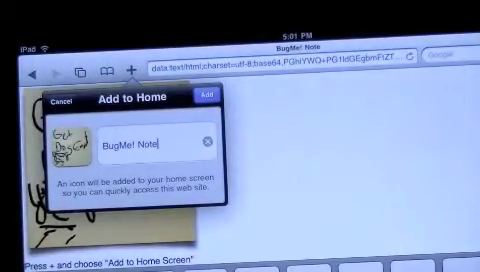